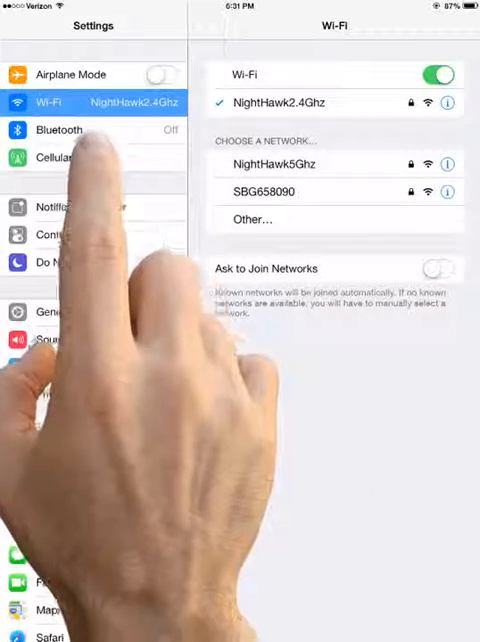
Switch Bluetooth on in Settings and return to the home screen.
click(58, 130)
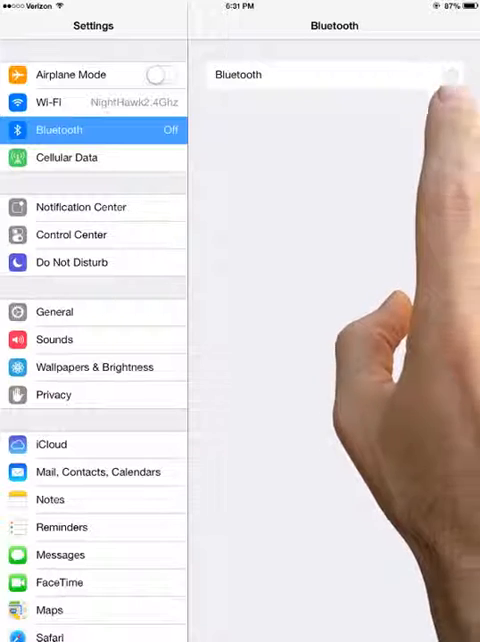
click(440, 76)
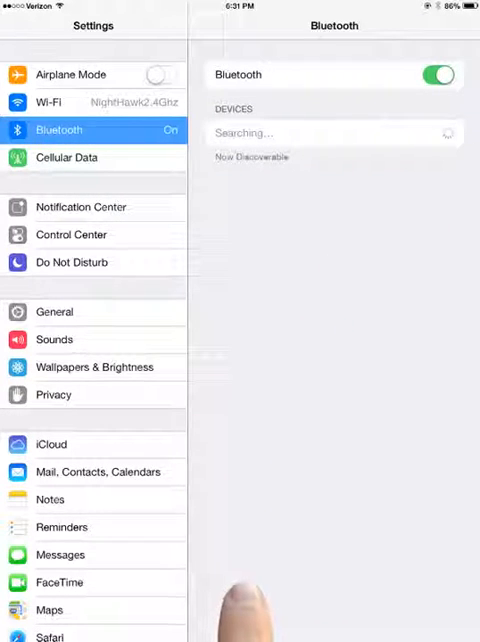
key(home)
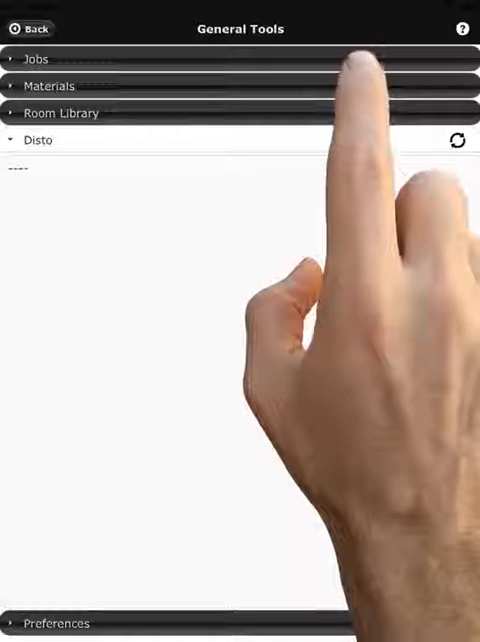
click(36, 58)
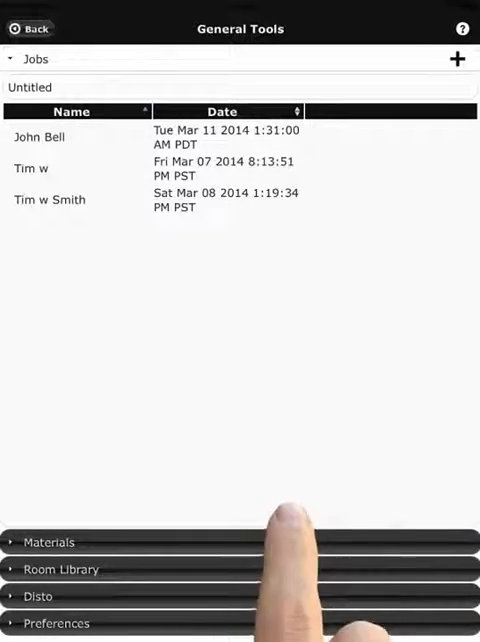